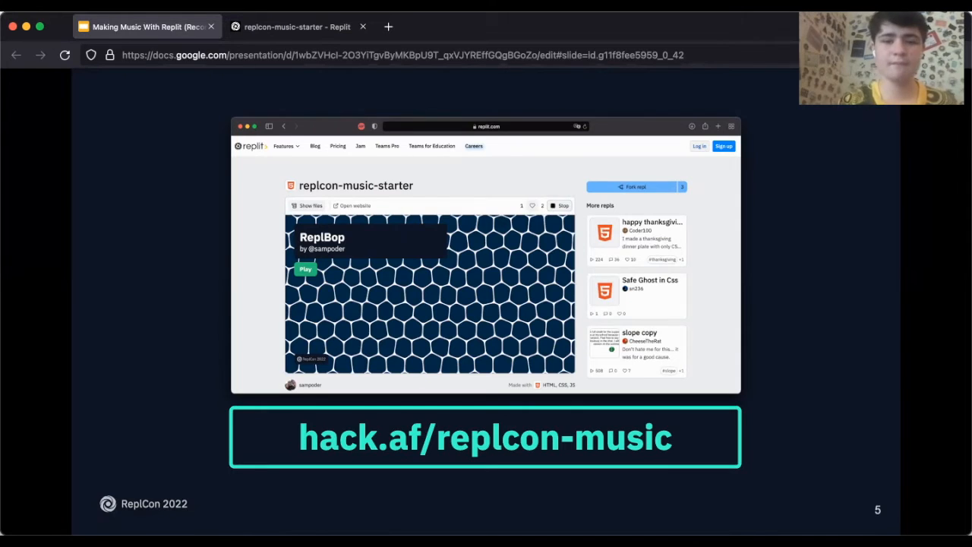
- Switch from the slides to the replcon-music-starter Replit browser tab
click(296, 27)
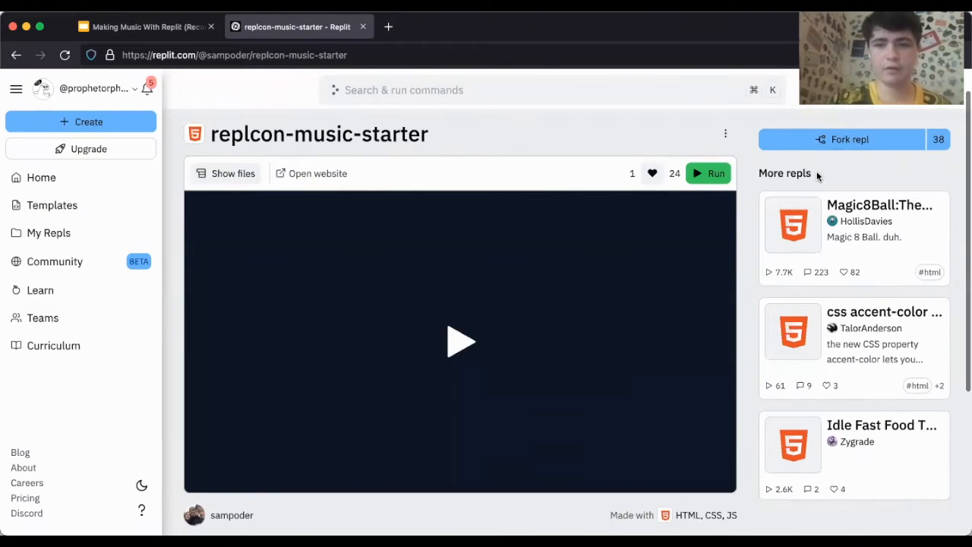
- Fork the starter repl and open the replcon-music-starter-2 workspace
click(841, 139)
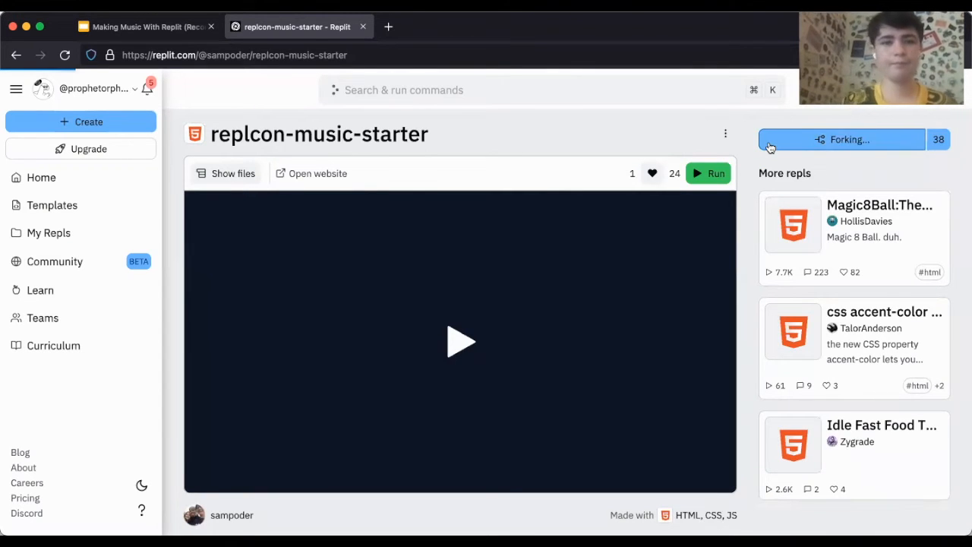
click(841, 139)
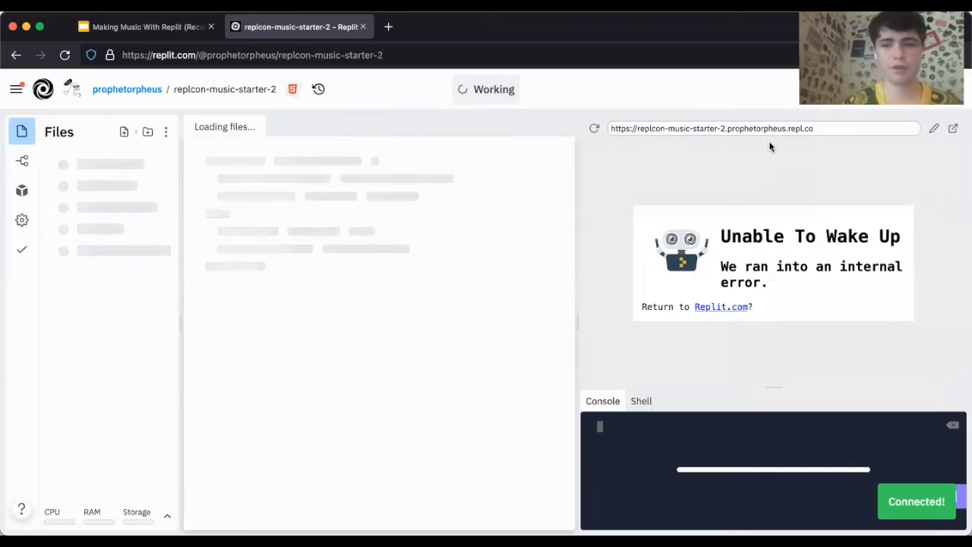
click(98, 165)
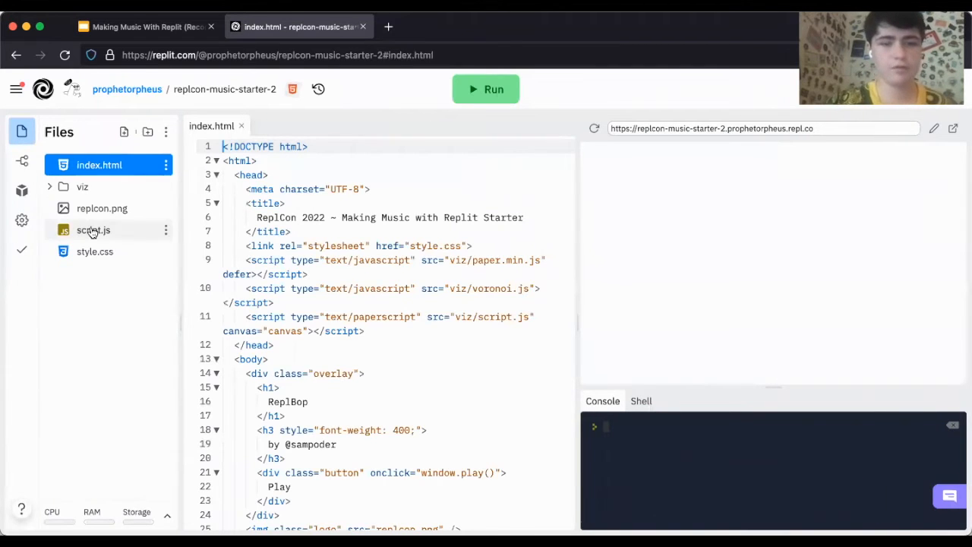
- Open script.js and select inside the empty muse.play song template
click(93, 229)
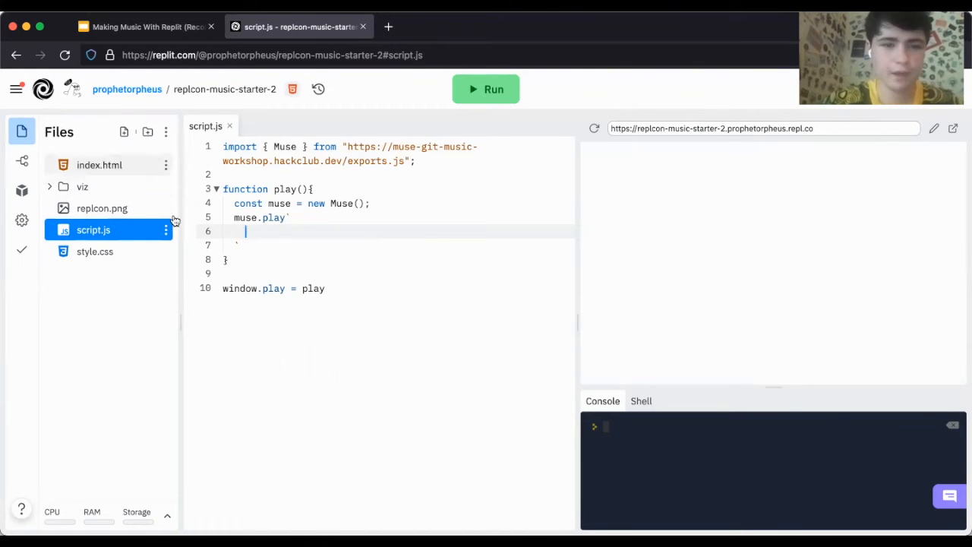
drag(233, 217, 247, 231)
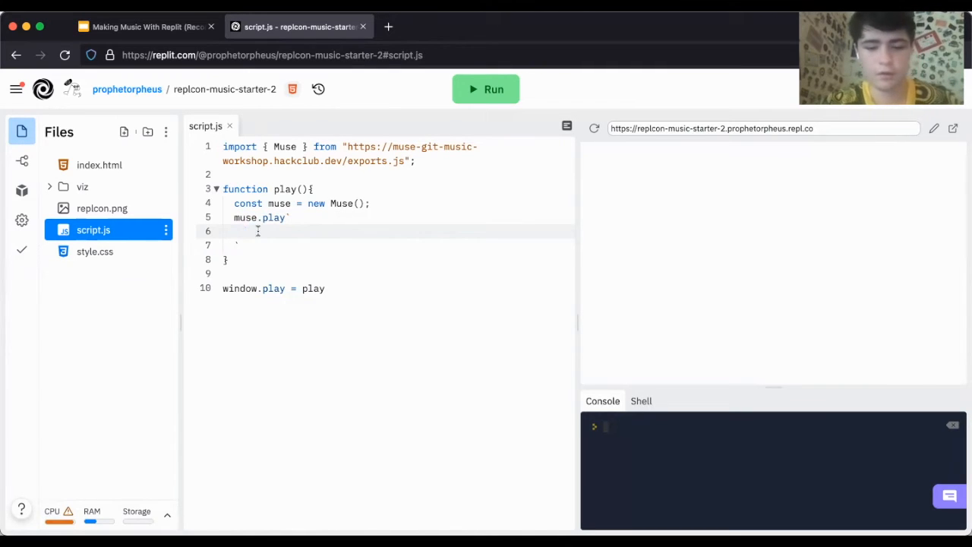
- Add the note a4 to the song, run the repl, and play it in RepIBop
text(a4)
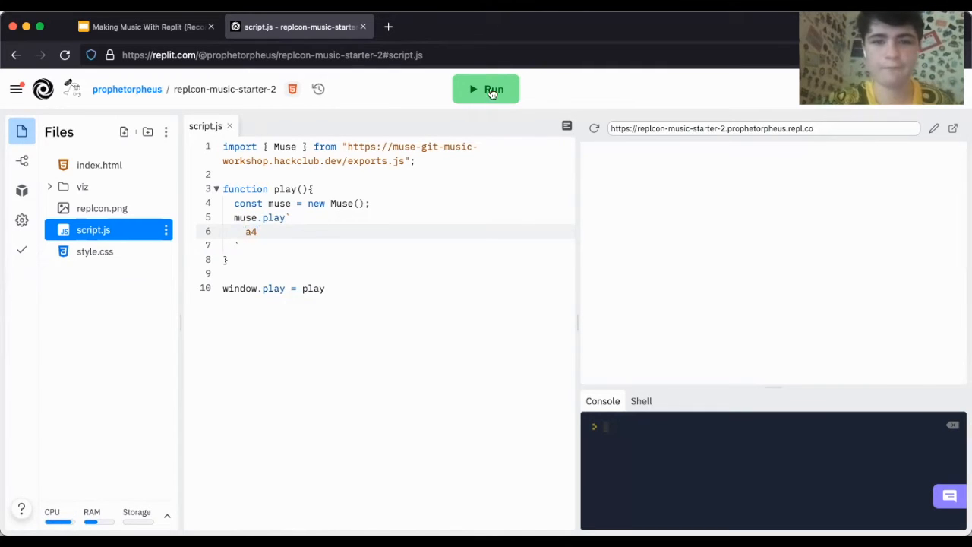
click(486, 89)
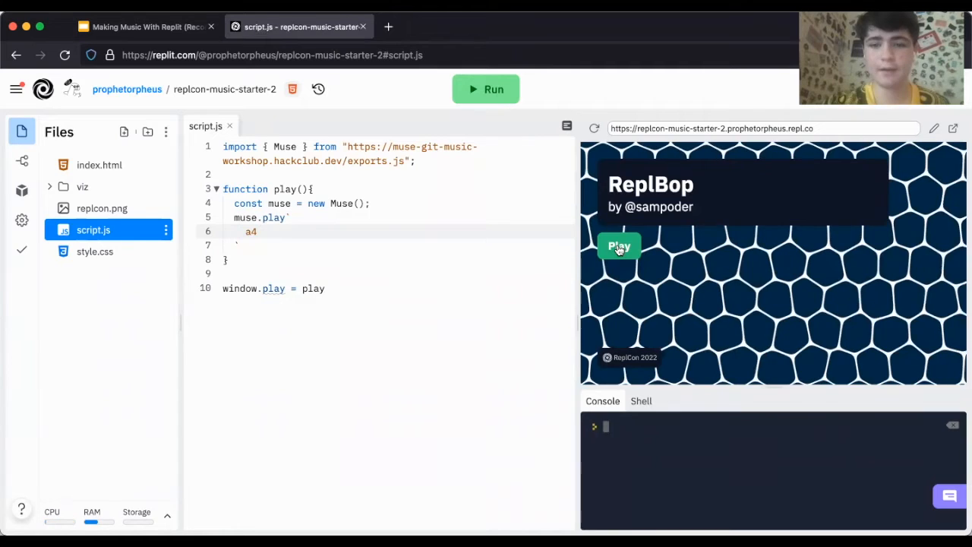
click(619, 246)
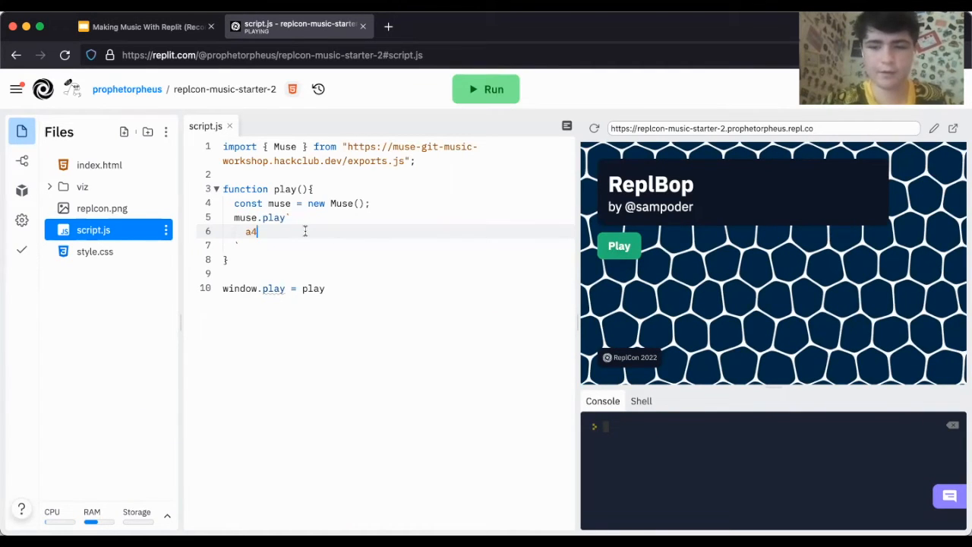
- Change the song to a4+ ; b3, rerun, and play it
text(+ ;)
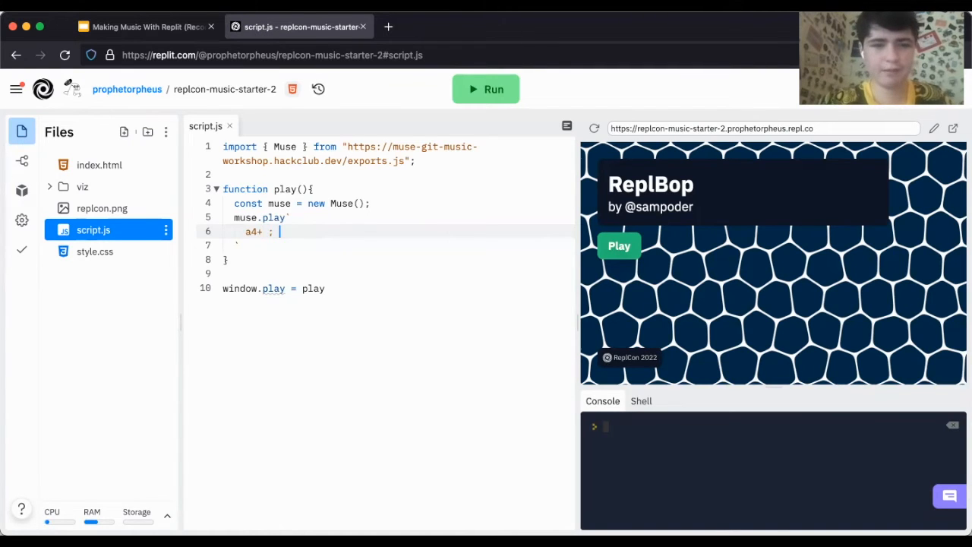
text(b3)
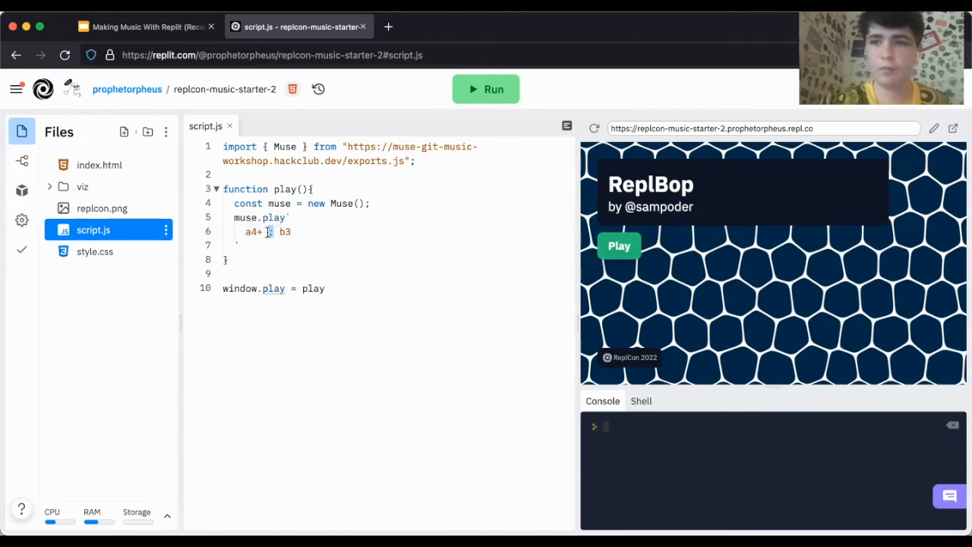
click(485, 89)
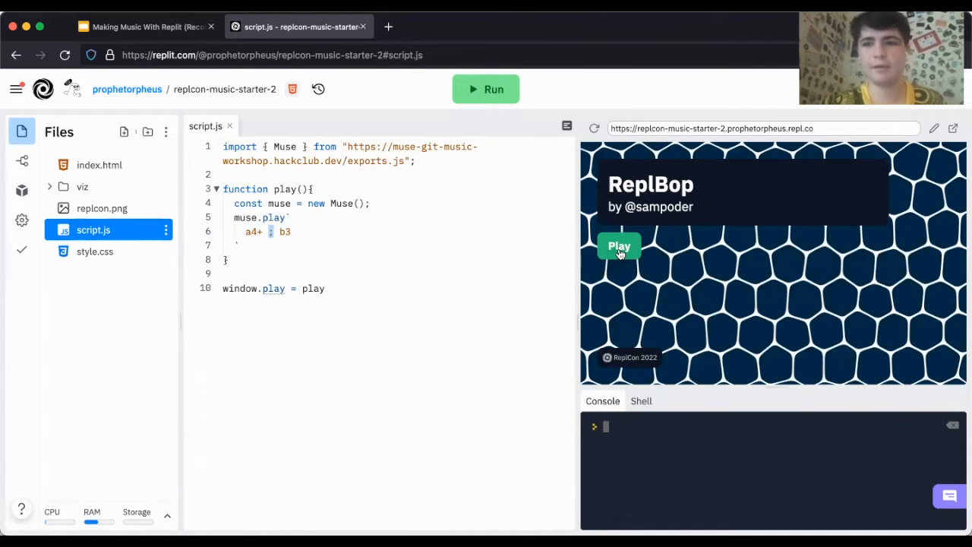
click(619, 245)
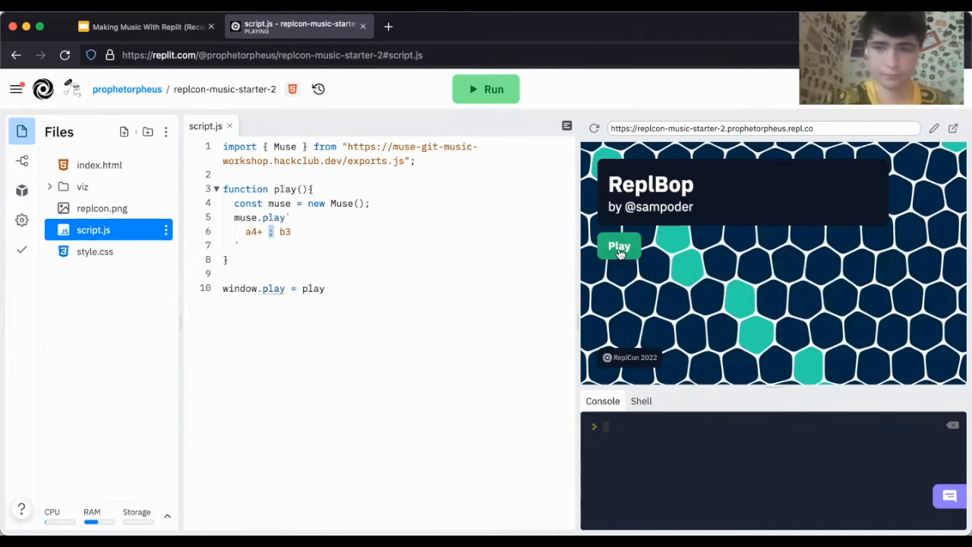
mouse_move(430, 226)
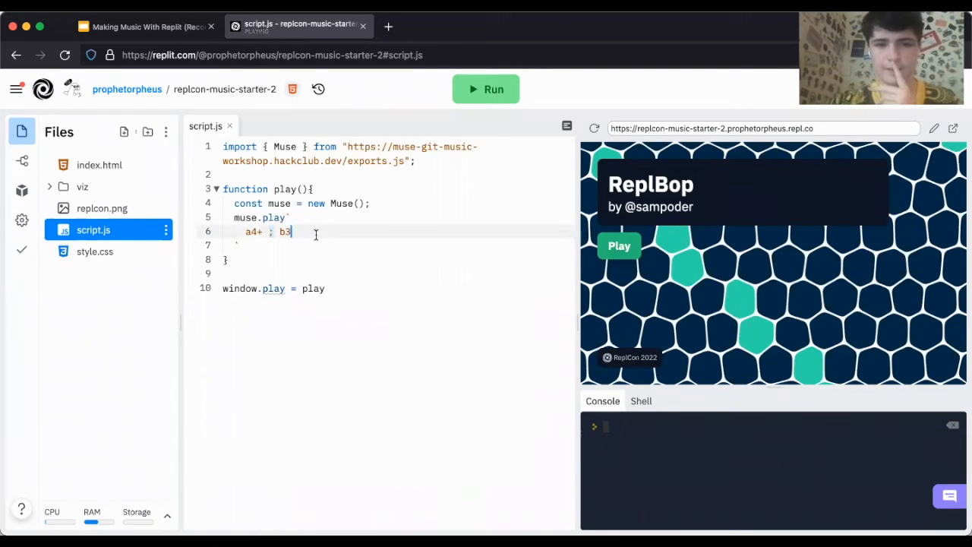
- Add '-' to make the line a4+ ; b3-, rerun, and play again
text(-)
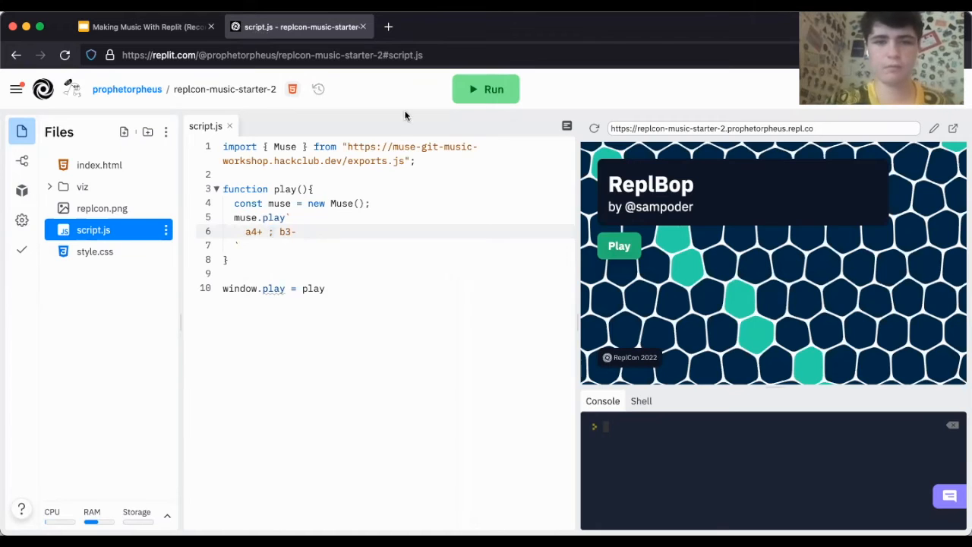
click(485, 89)
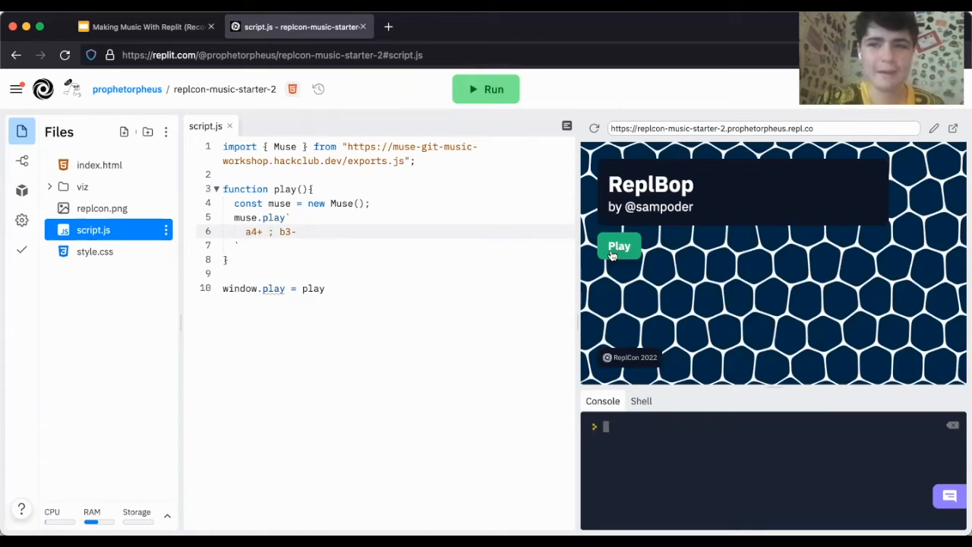
click(619, 246)
text([)
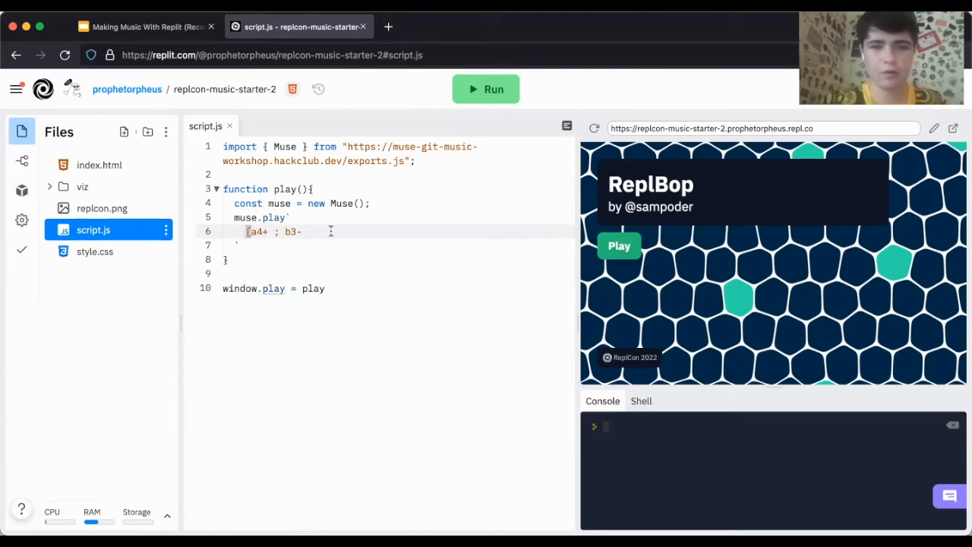
- Edit line 6 to [a4+ ;- c5 ;- ] x 2, run, and play it
text(])
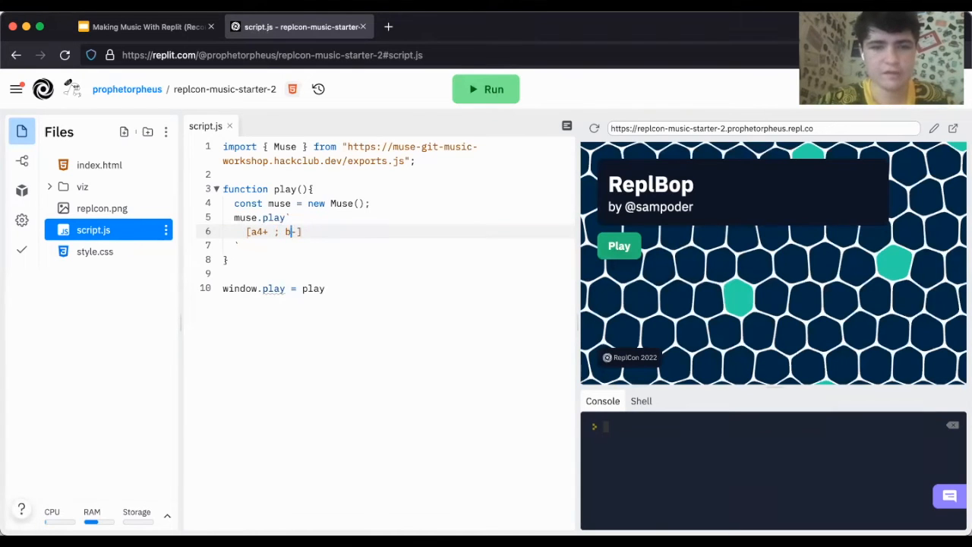
text(c)
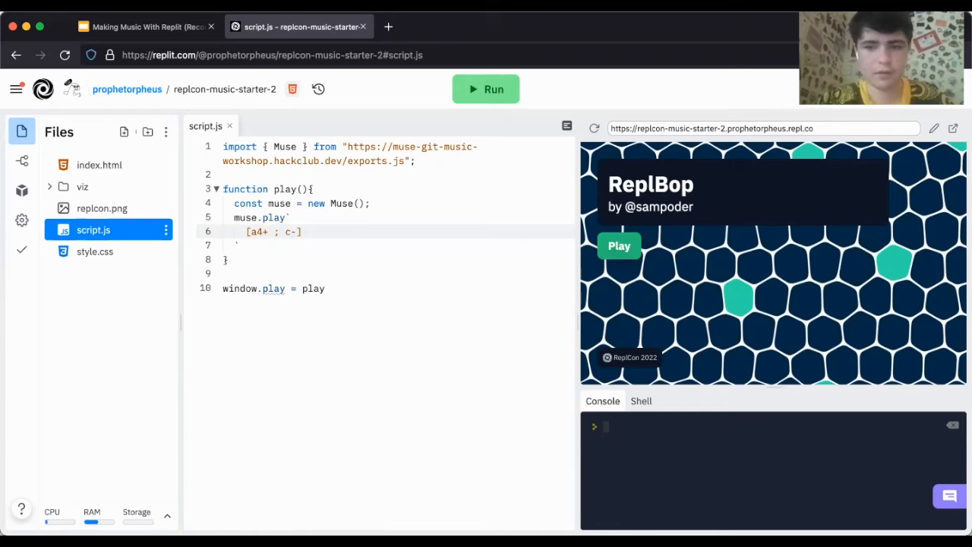
text(5)
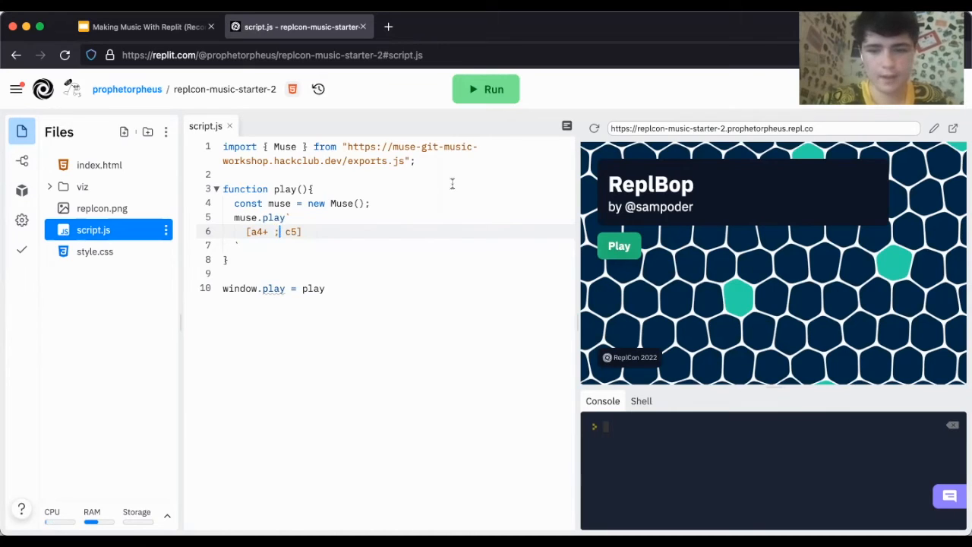
text(-)
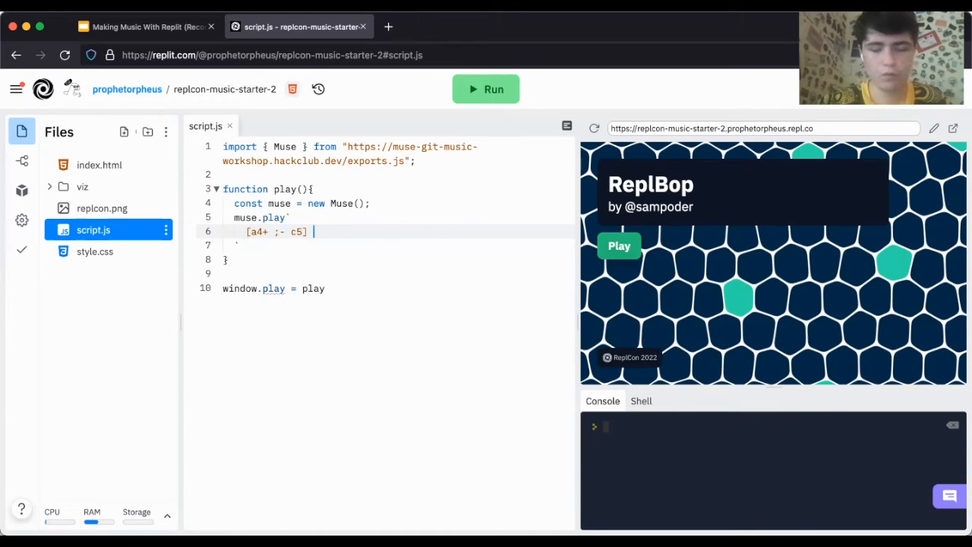
text(x 2)
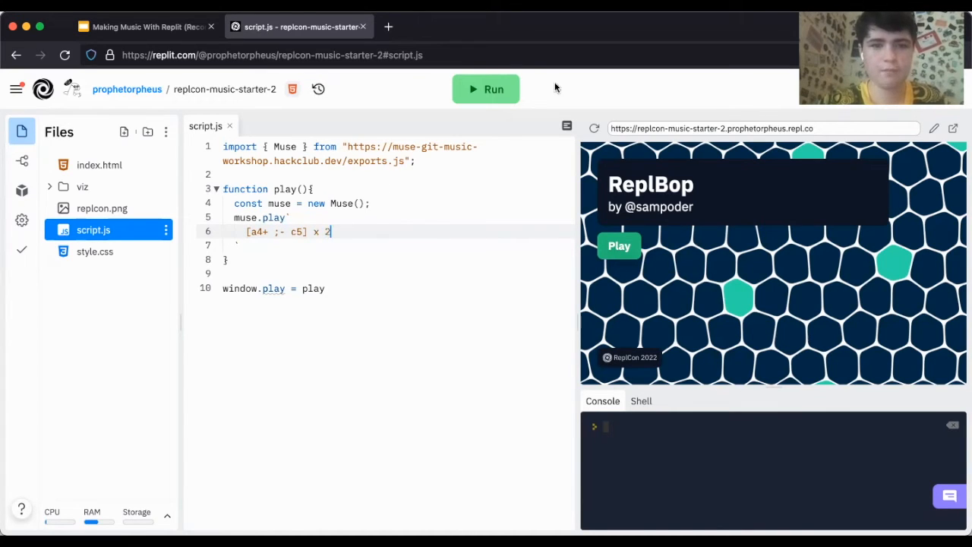
click(486, 89)
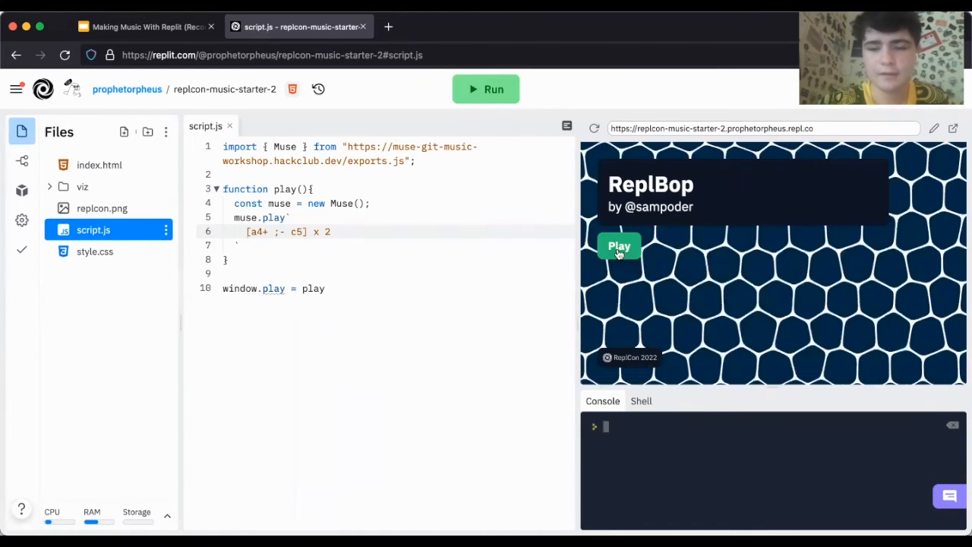
click(619, 246)
text( ;- )
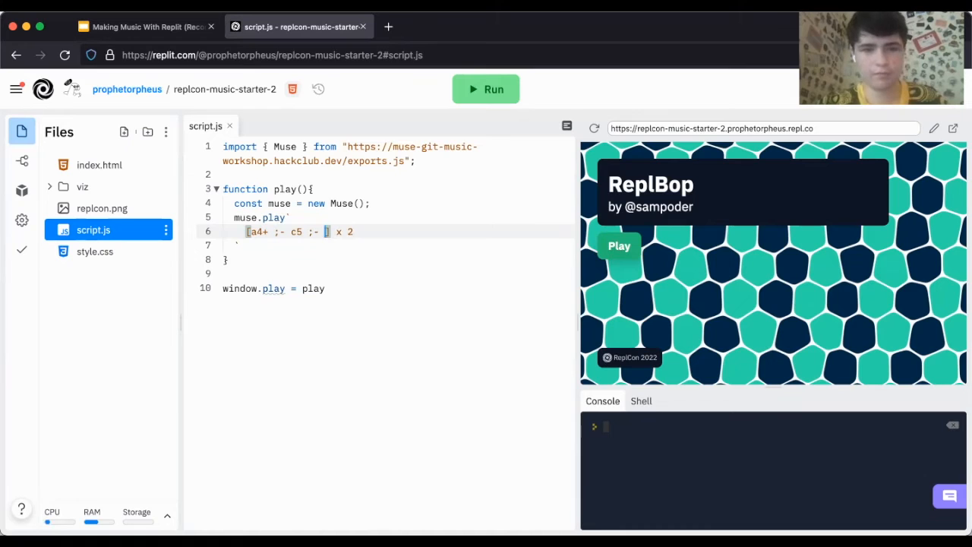
- Add e5 to the chord, giving [a4+ ;- c5 ;- e5 ;-] x 2, and play it
text(e5 ;-)
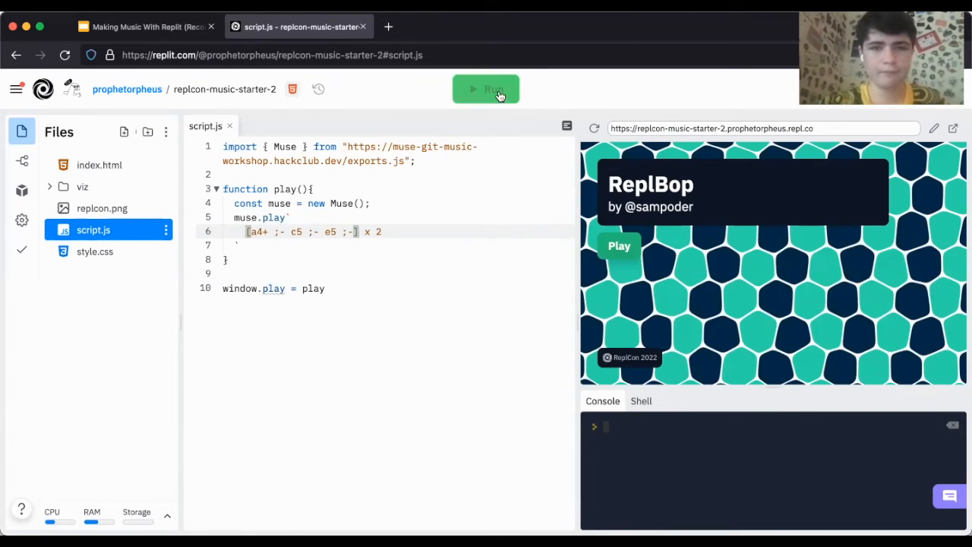
click(486, 88)
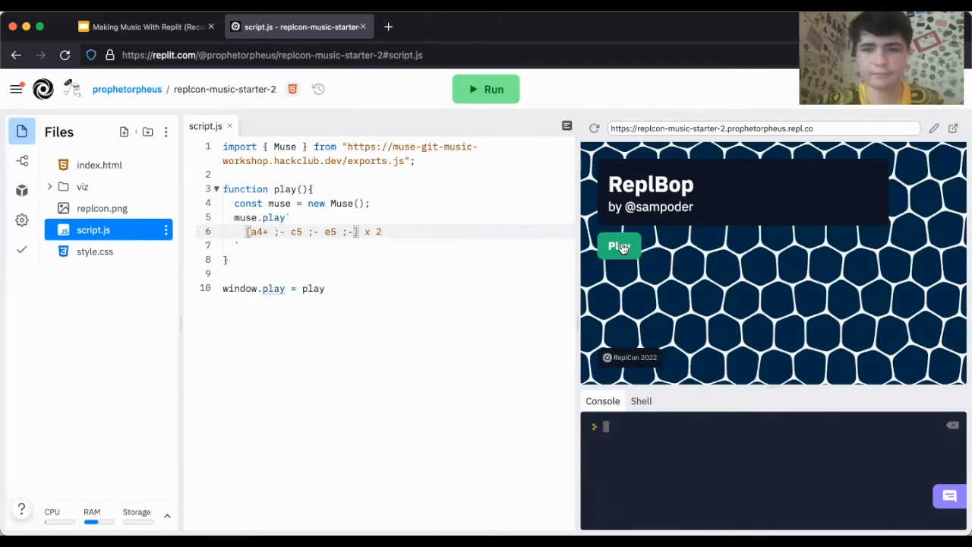
click(619, 246)
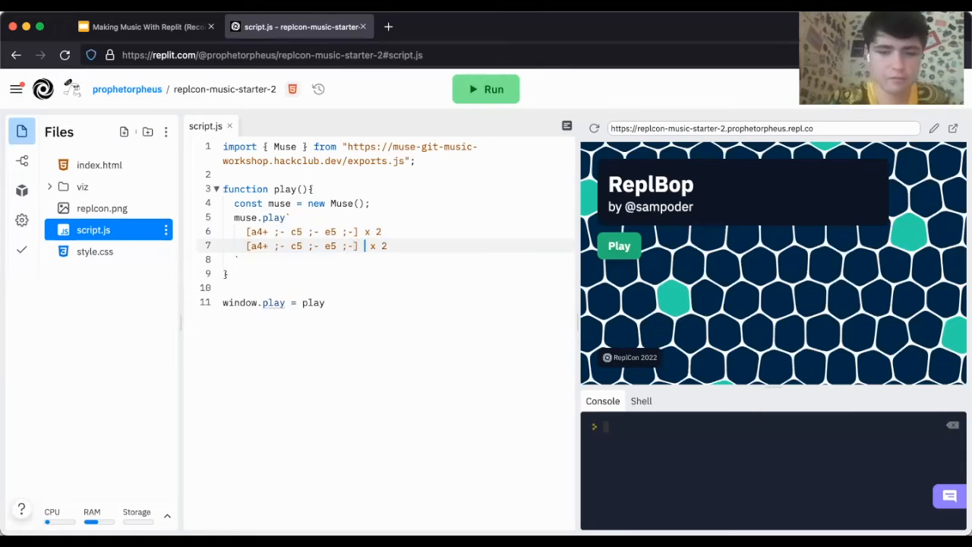
- Insert '^ 5' before 'x 2' on line 7, run, and play the two-line song
text(^ 5)
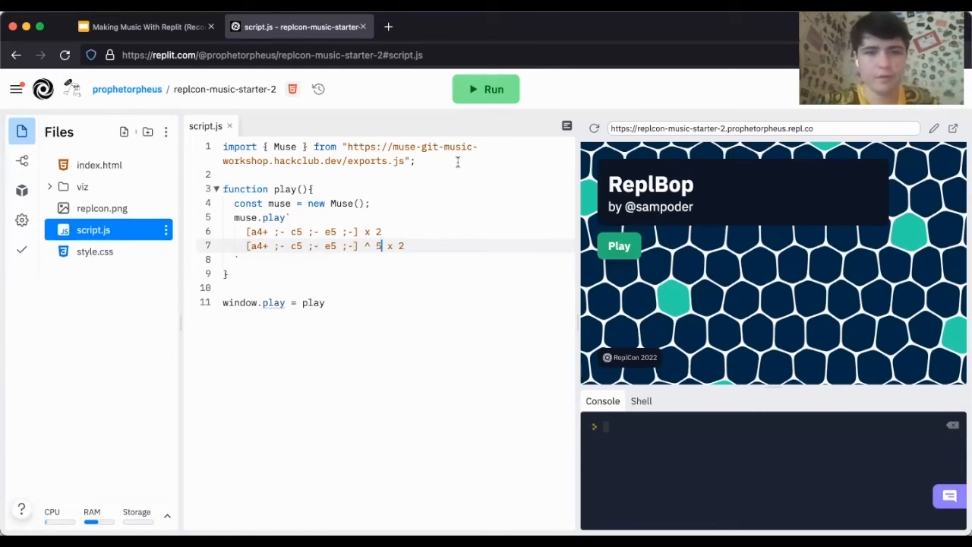
click(485, 89)
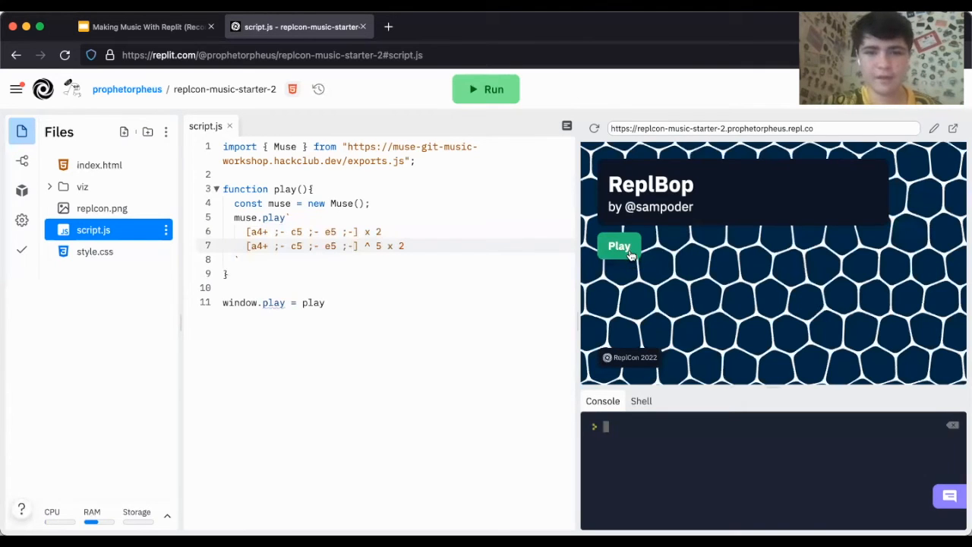
click(619, 246)
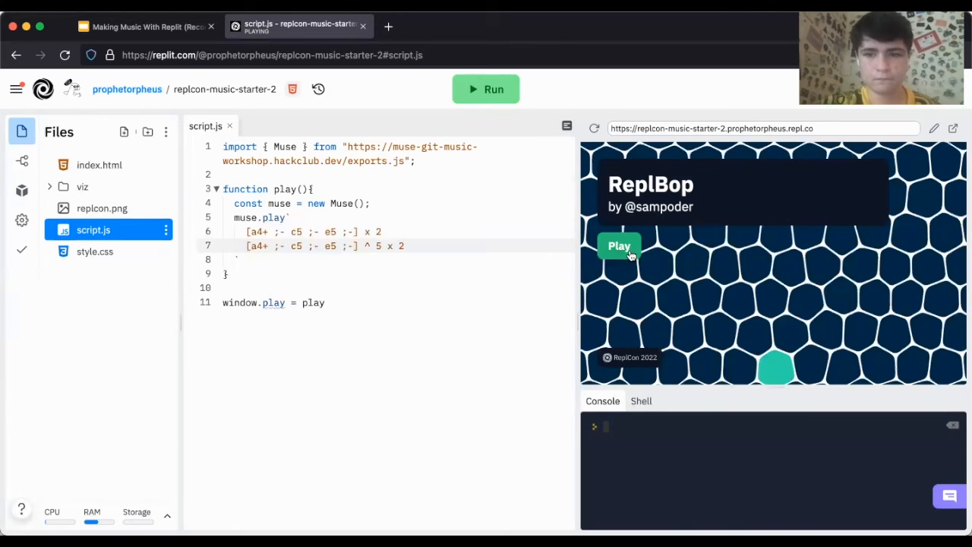
mouse_move(400, 246)
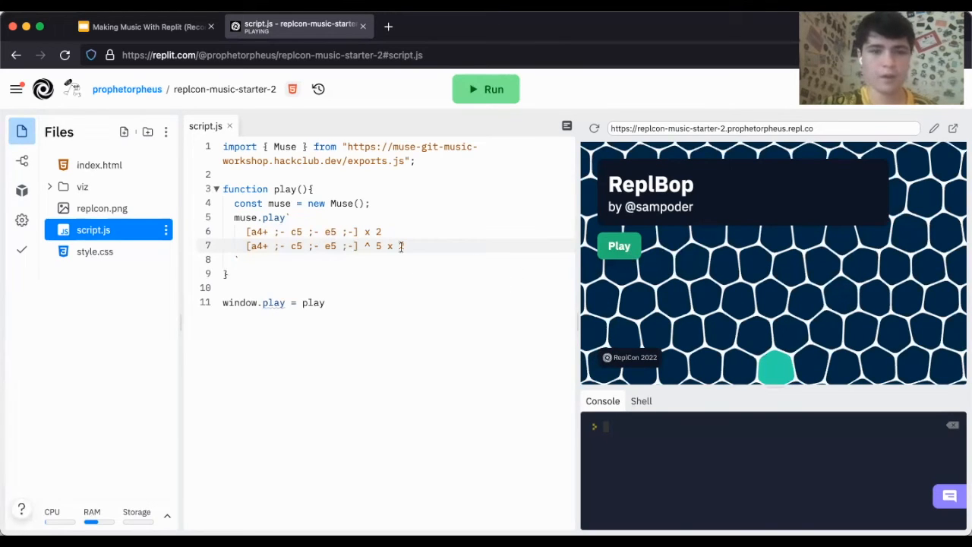
- Add line 8 as [a4+ ;- c5 ;- e5 ;-] _ 3 x 2, run, and play
text(2)
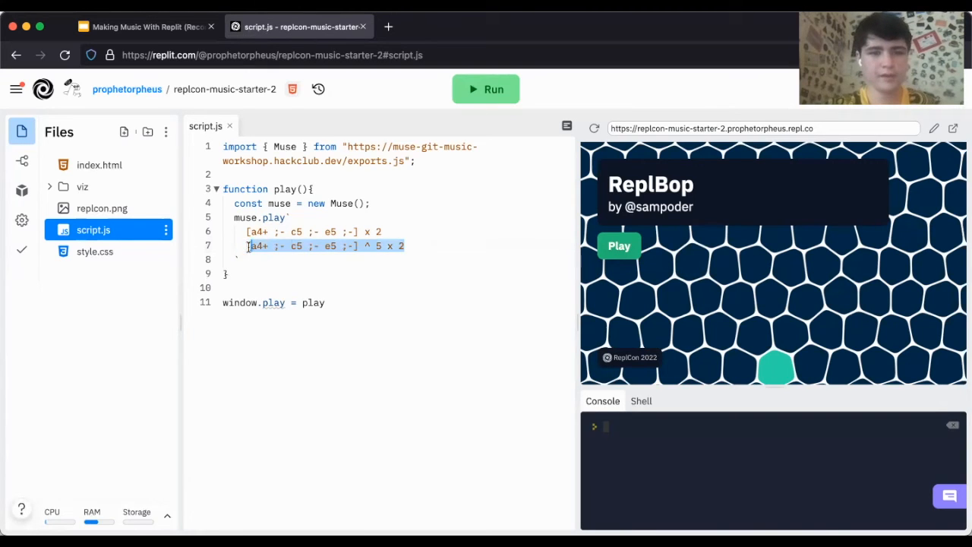
text([a4+ ;- c5 ;- e5 ;-] ^ 5 x 2)
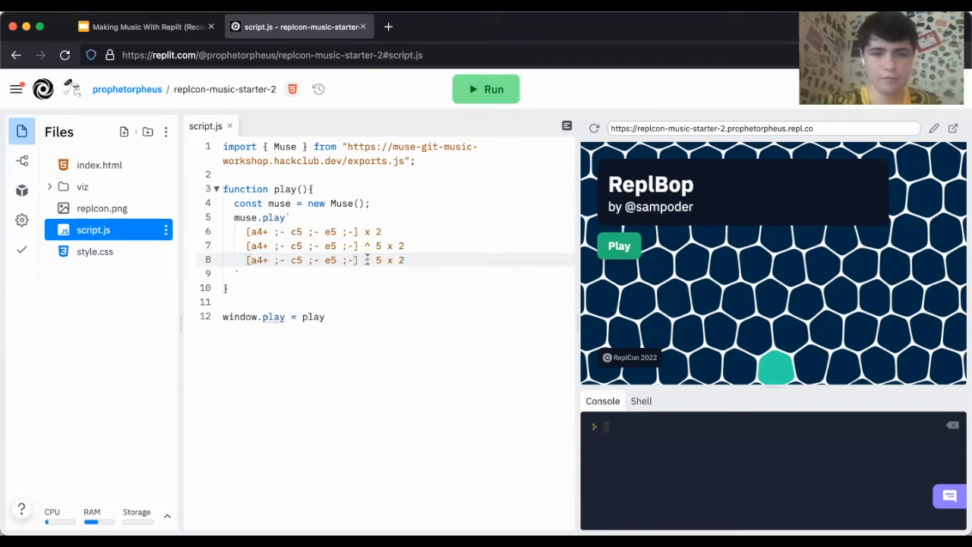
text(_)
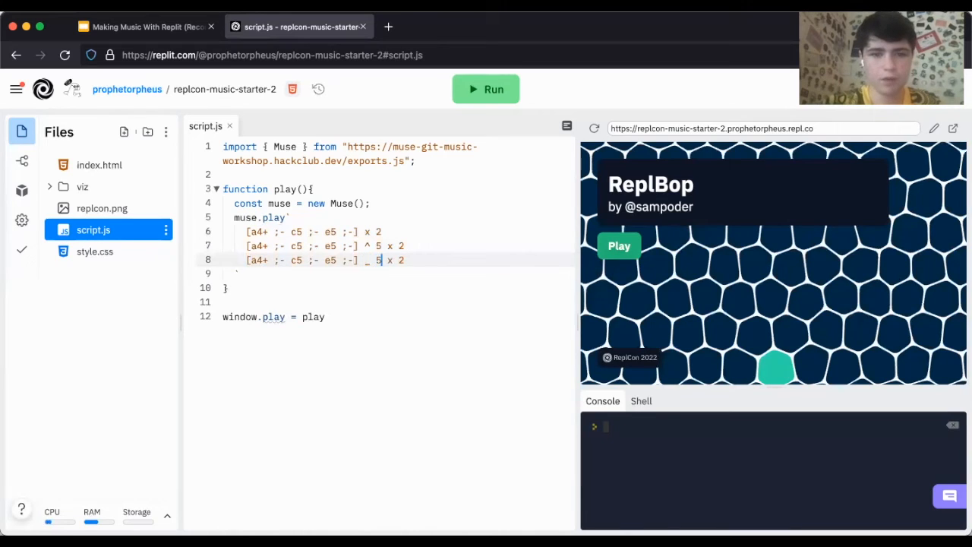
click(485, 89)
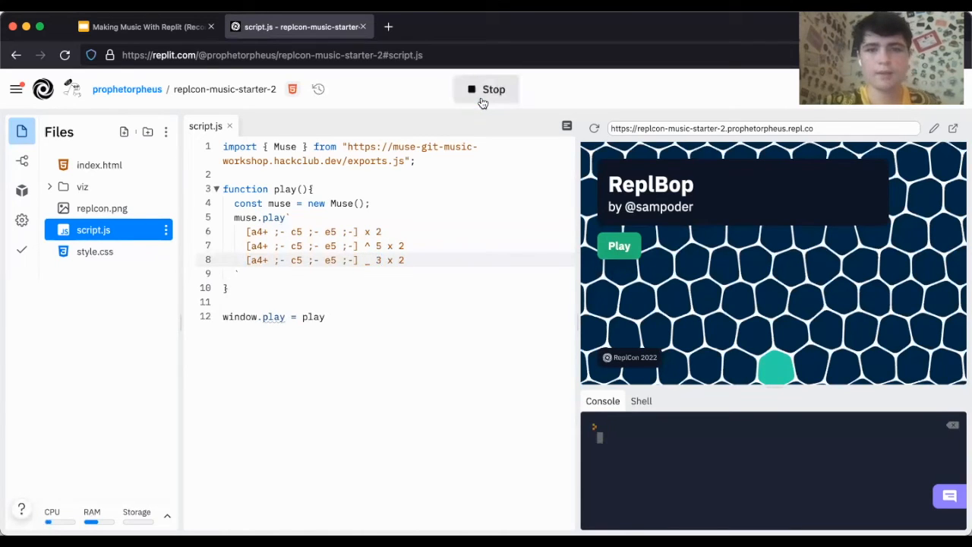
click(594, 129)
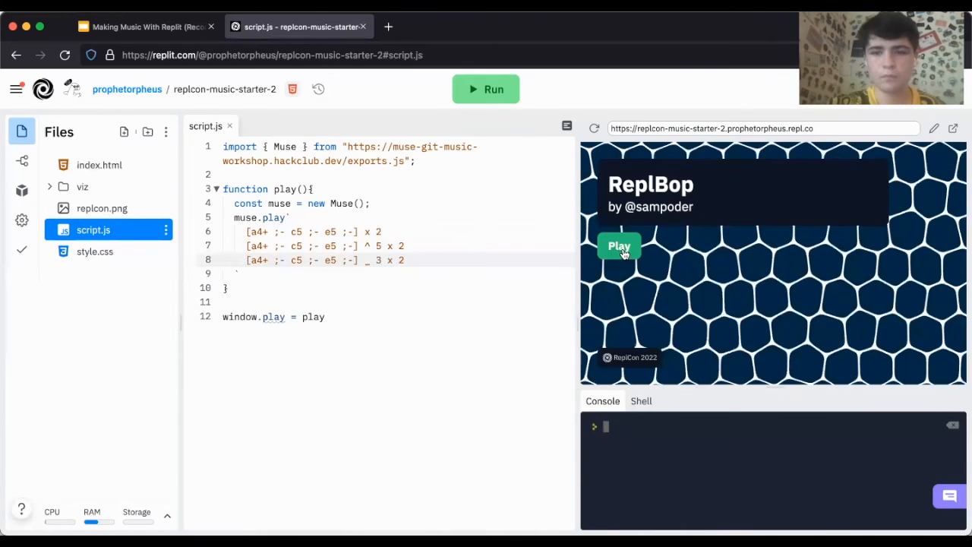
click(619, 246)
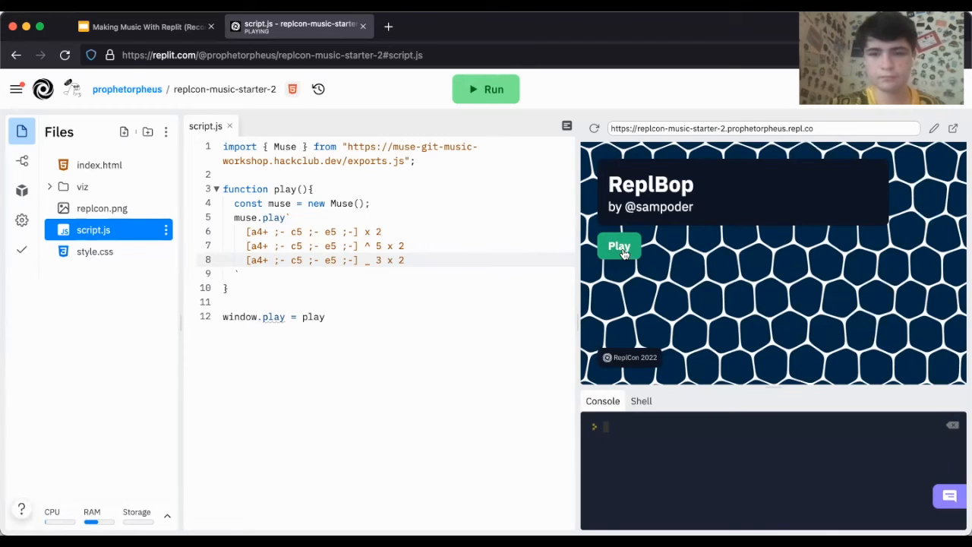
mouse_move(683, 424)
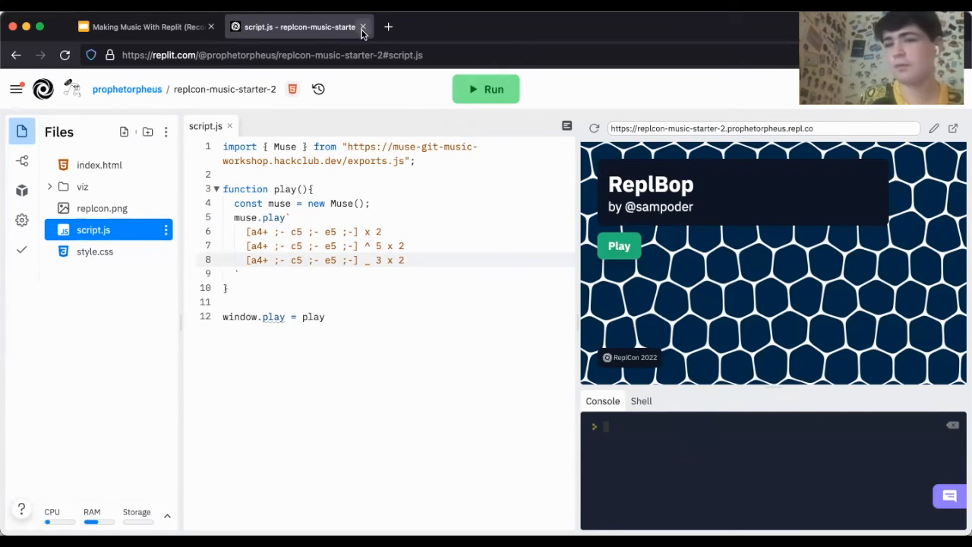
- Close the Replit tab and advance the slides to the #Music sharing slide
click(363, 27)
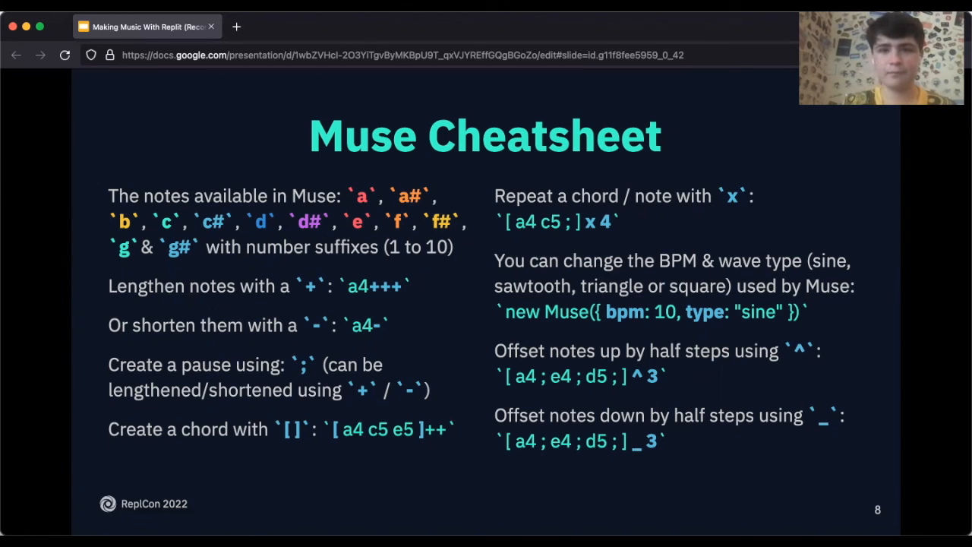
key(right)
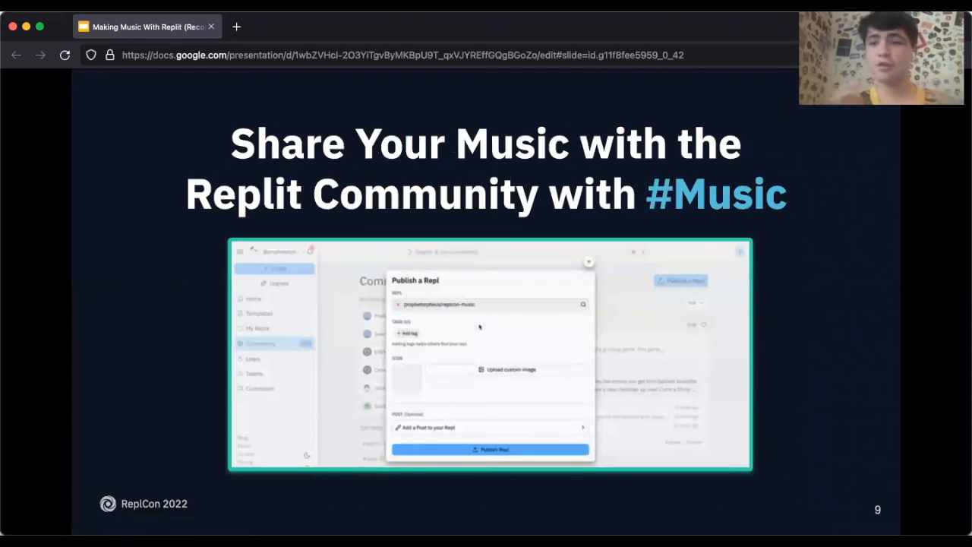